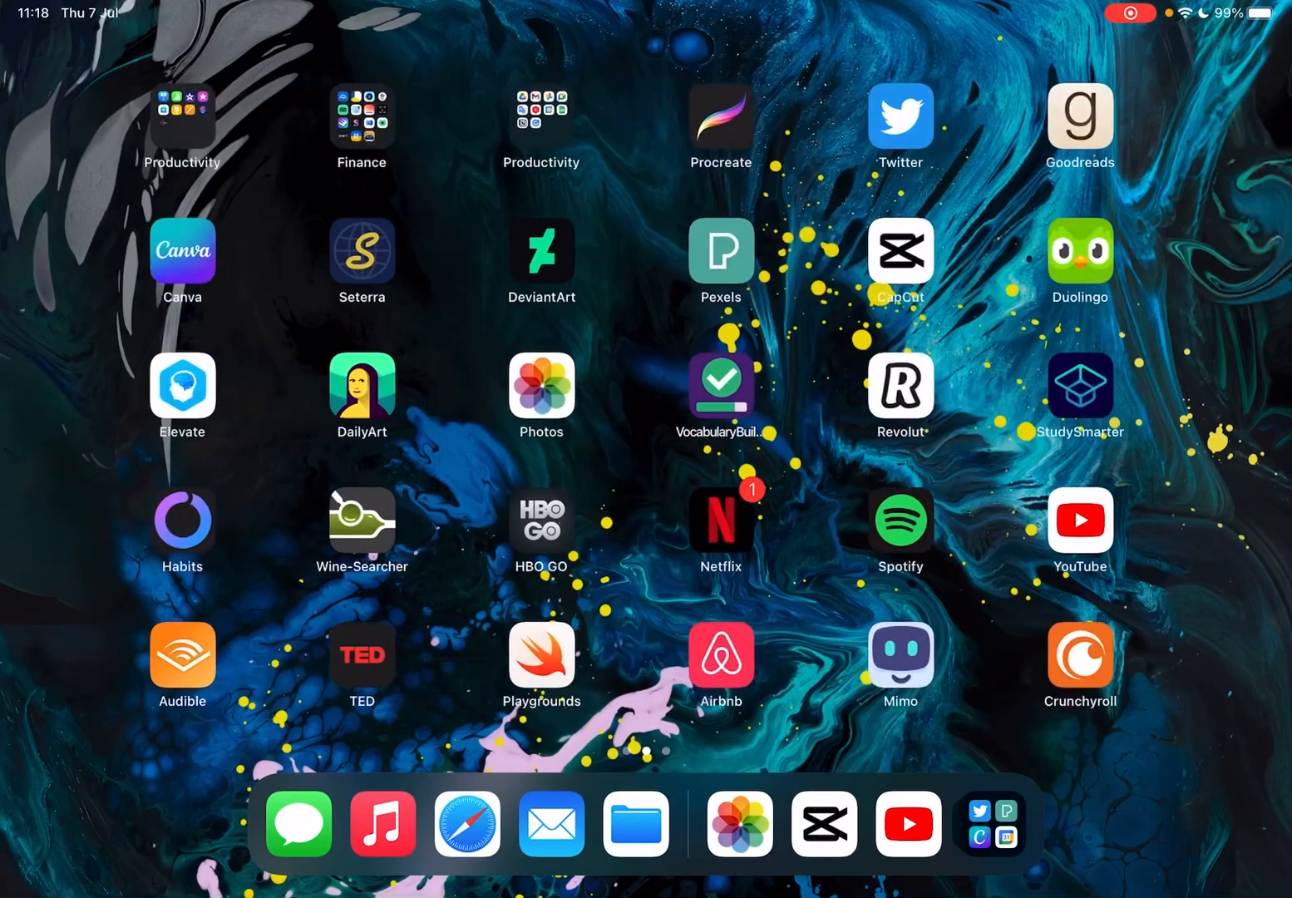
# Launch CapCut from the home screen into the aerial pier project
pyautogui.click(900, 253)
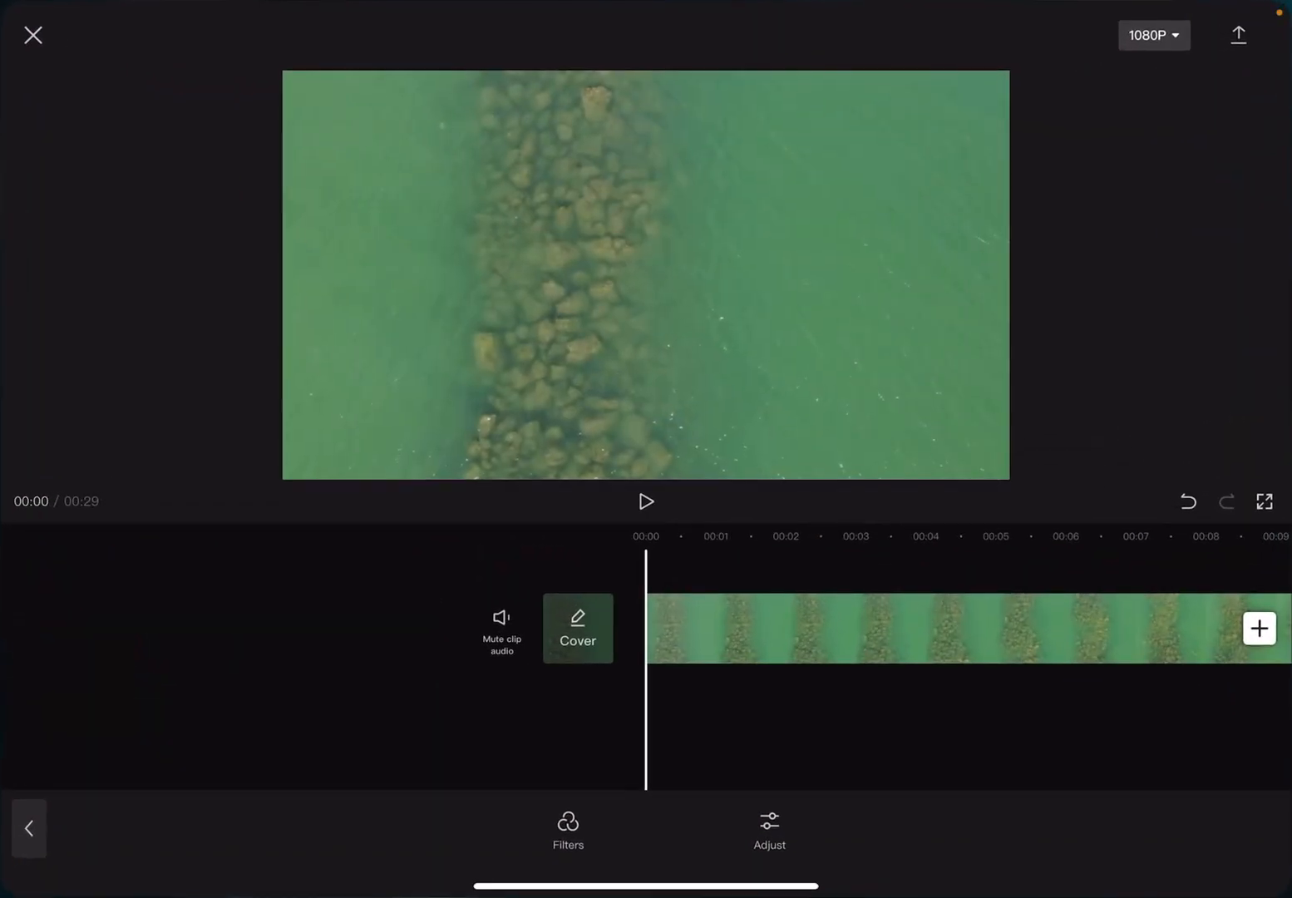
# Return to the main editing toolbar and move the playhead to 00:12
pyautogui.click(645, 502)
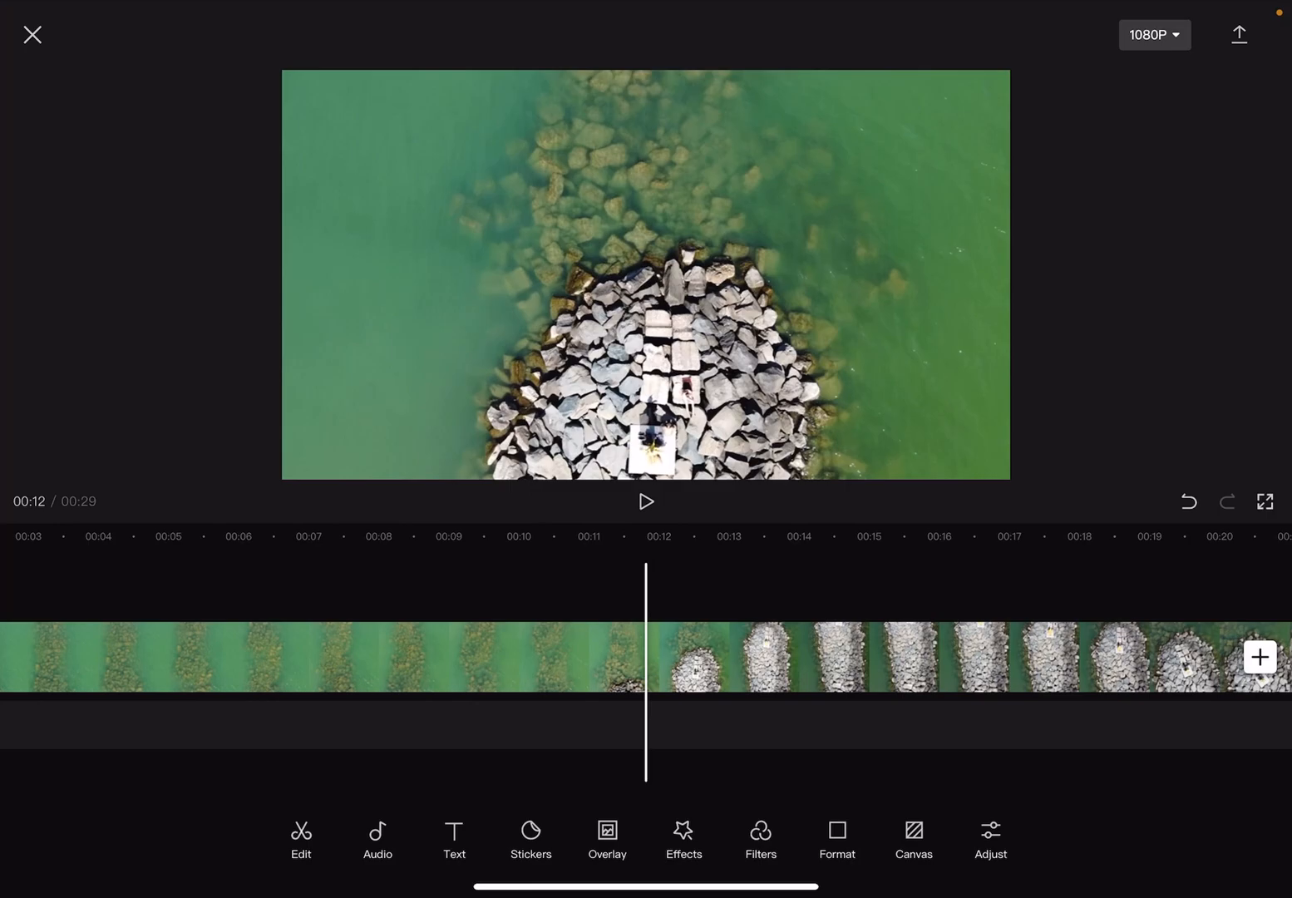
# Apply a Grain adjustment at strength 39 as its own track under the clip
pyautogui.click(991, 839)
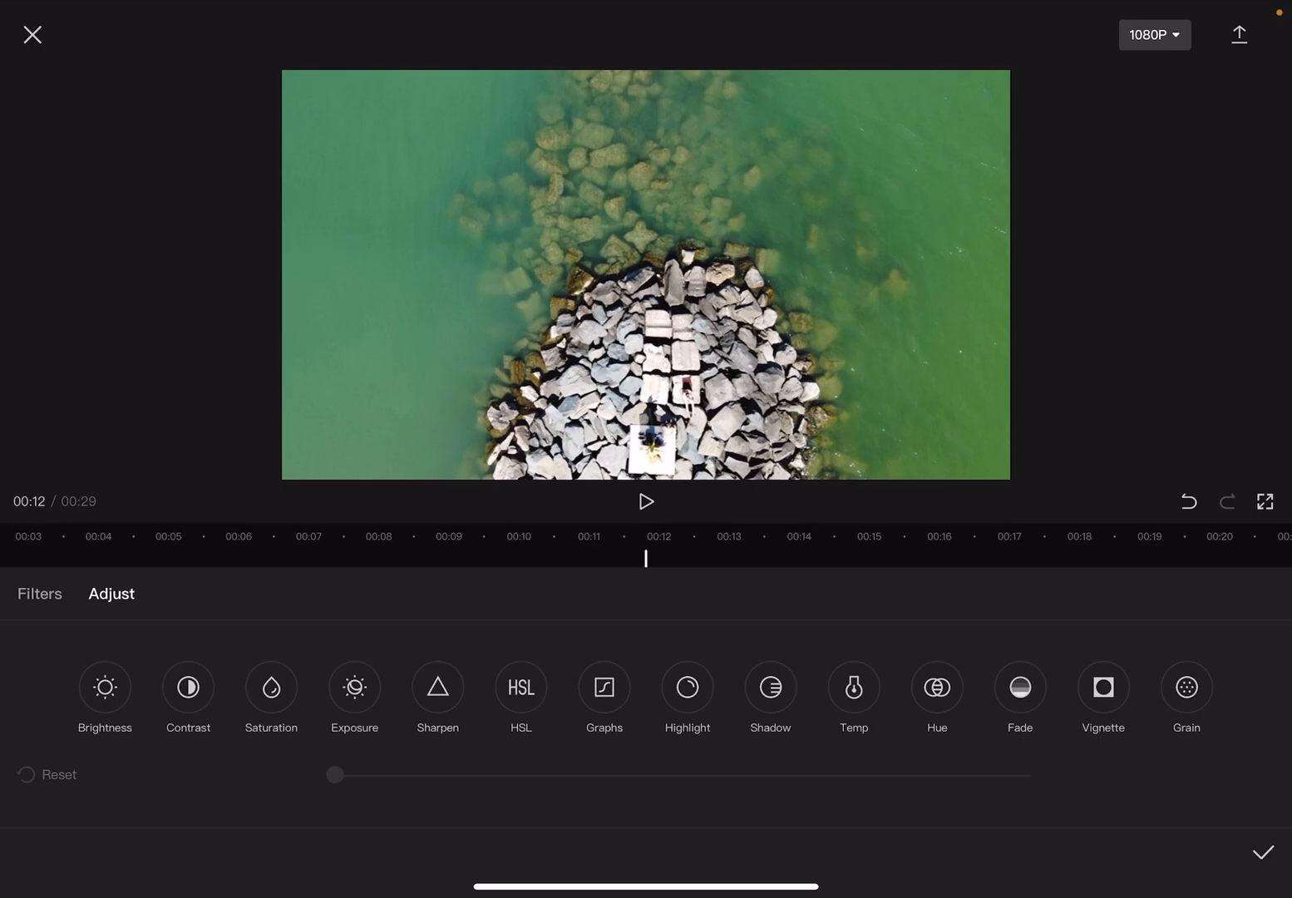
pyautogui.click(1187, 689)
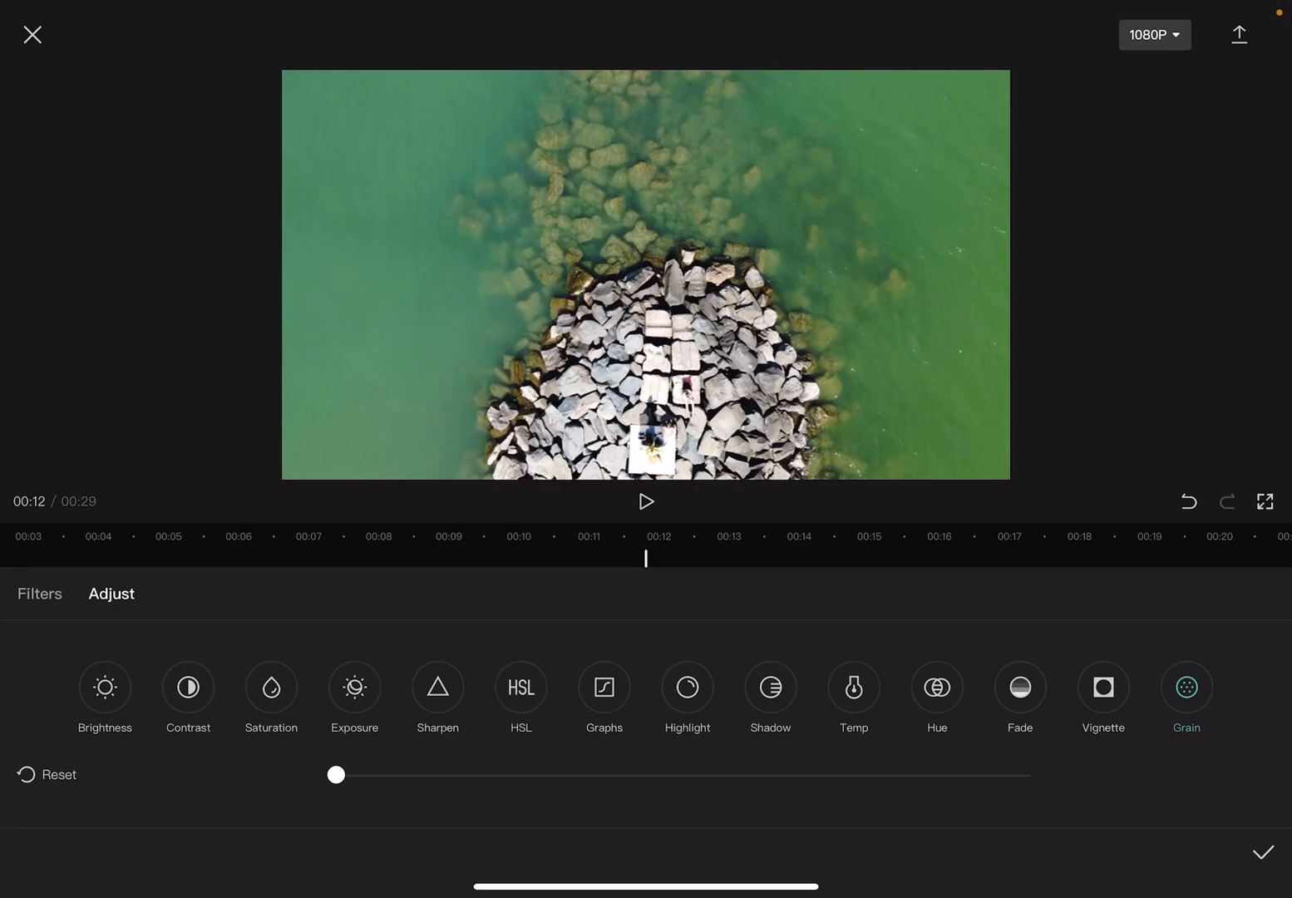
pyautogui.moveTo(336, 775); pyautogui.dragTo(412, 775)
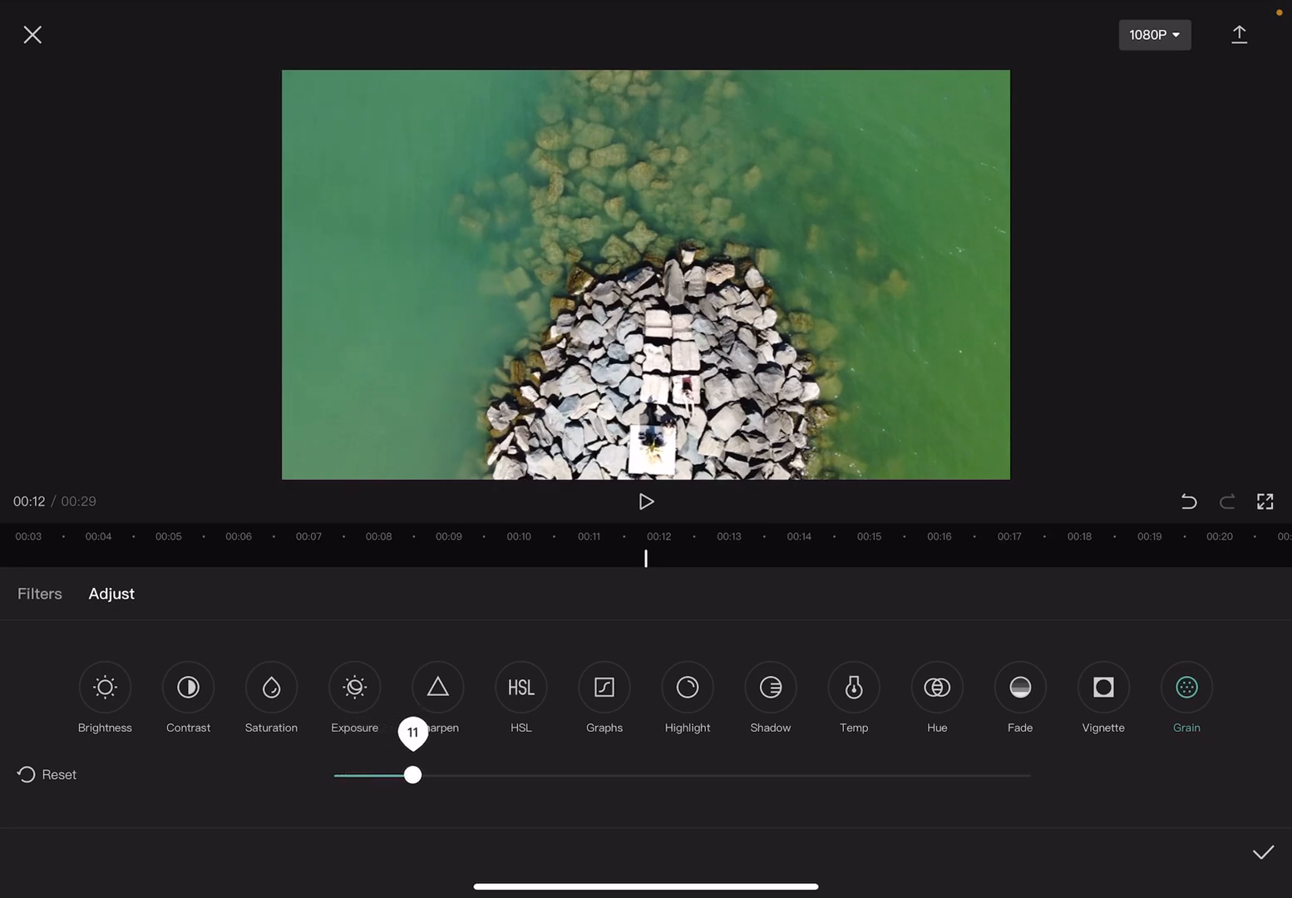
pyautogui.moveTo(413, 775); pyautogui.dragTo(1035, 775)
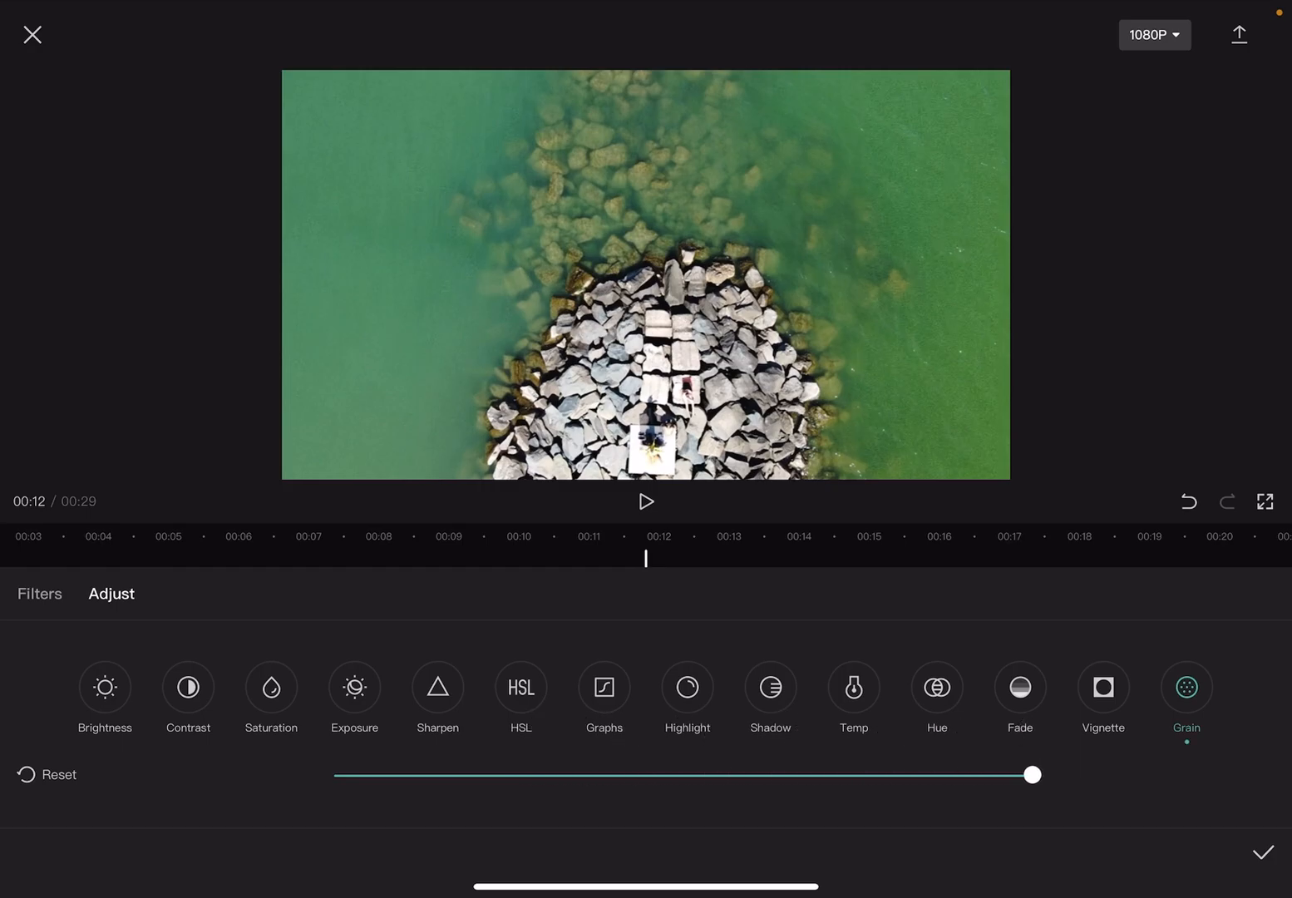
pyautogui.moveTo(1033, 776); pyautogui.dragTo(609, 775)
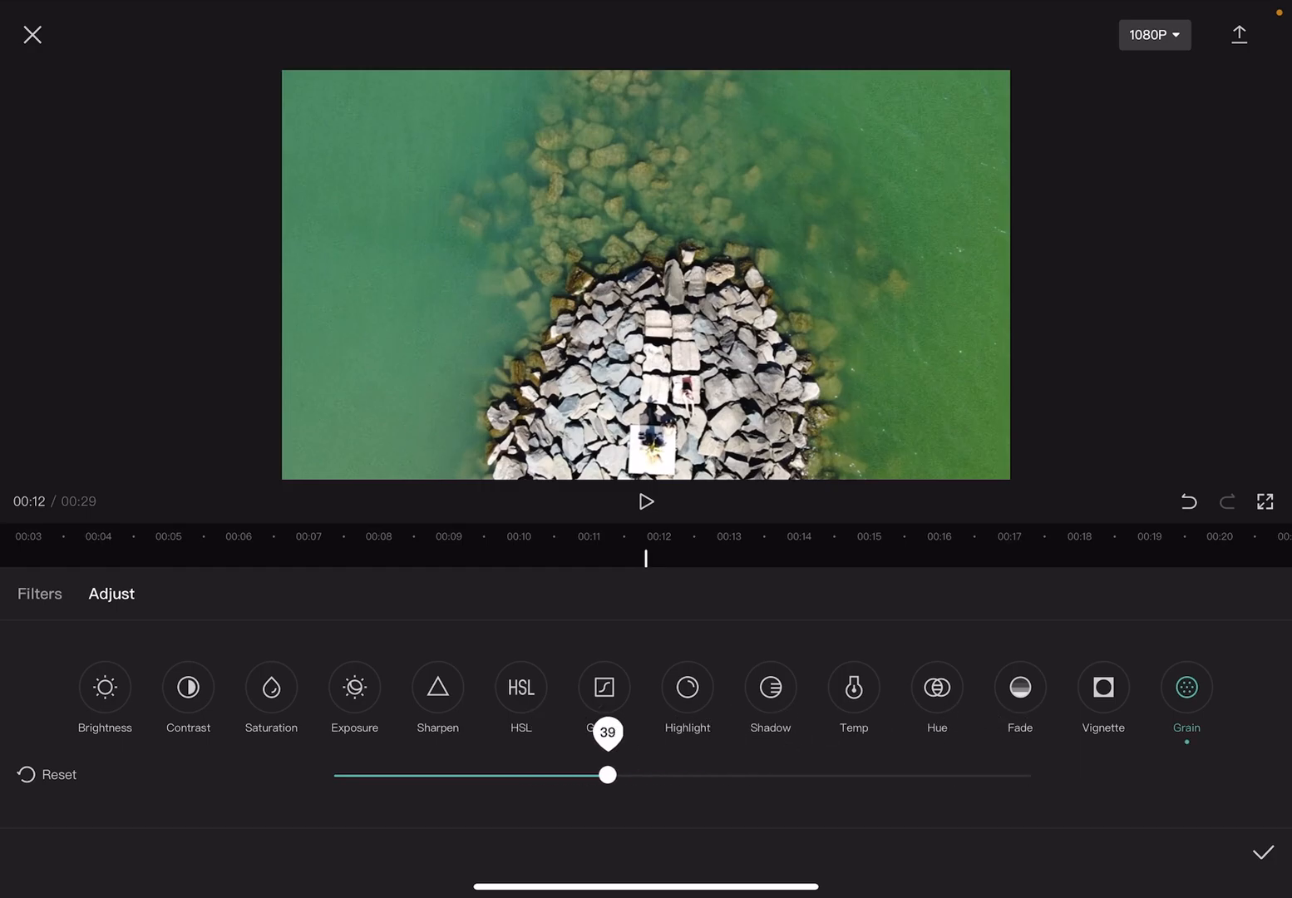
pyautogui.moveTo(609, 775); pyautogui.dragTo(1034, 775)
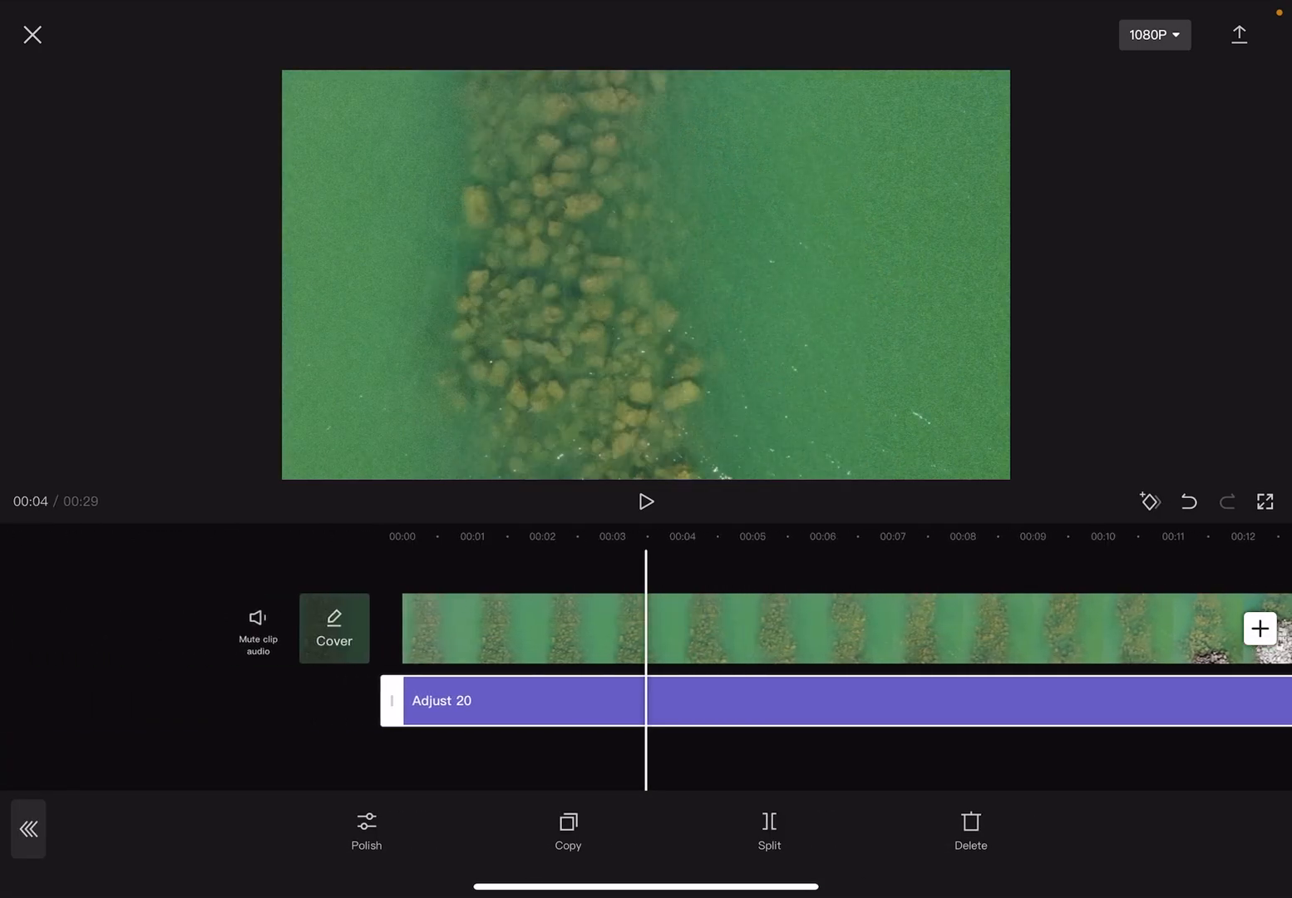
pyautogui.click(645, 502)
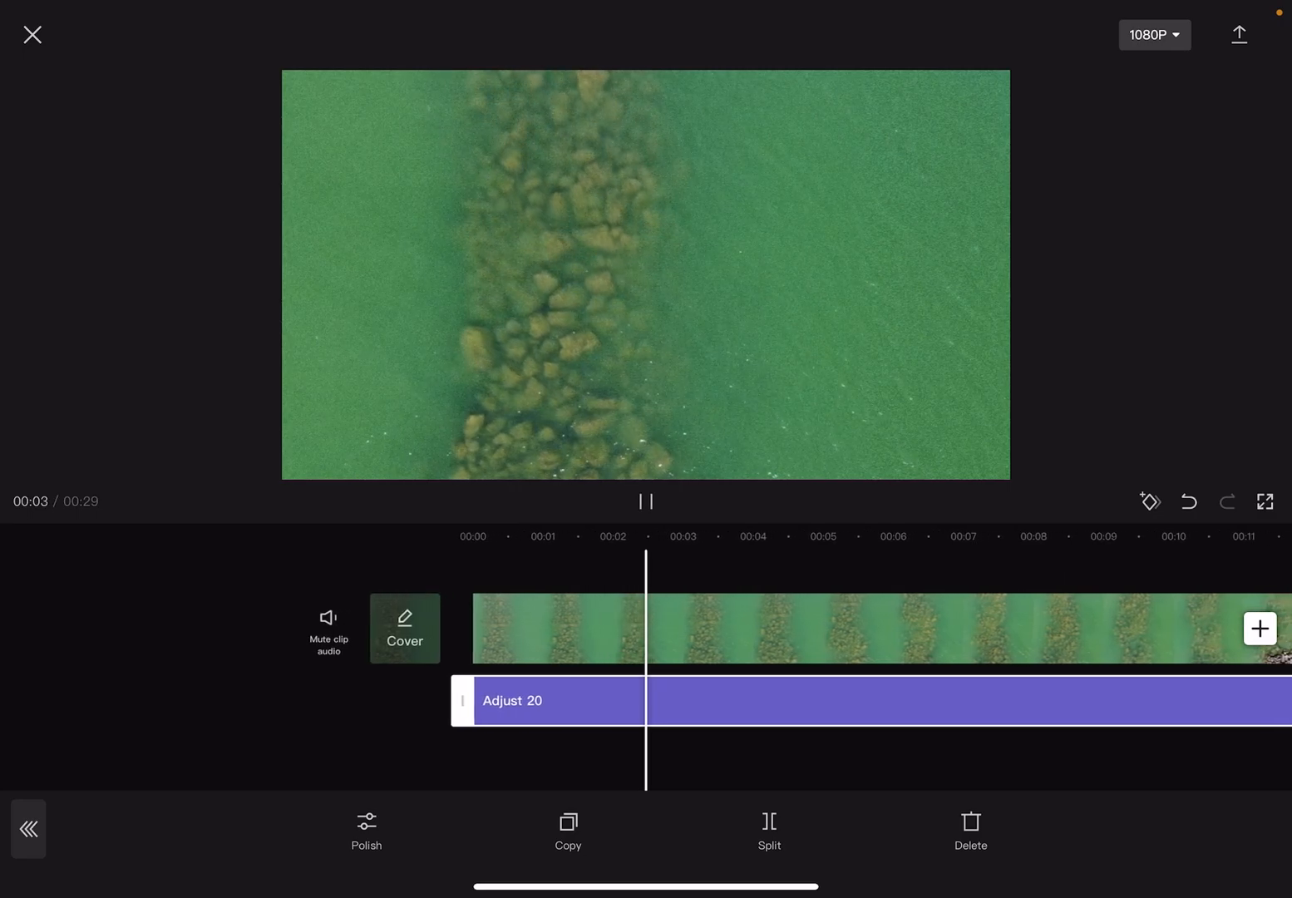